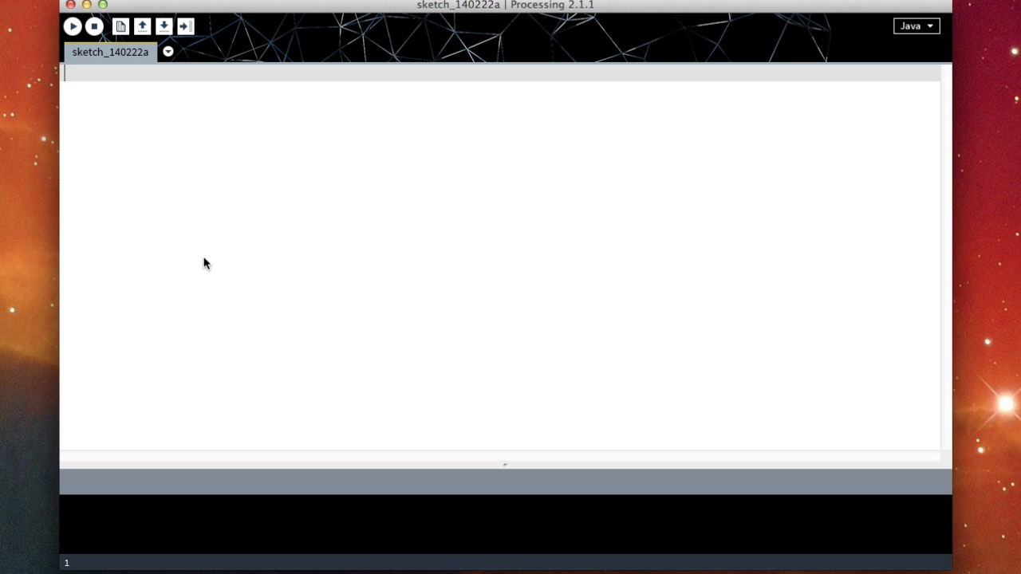
# Type empty void setup() { } and void draw() { } blocks, then highlight the draw block.
pyautogui.write('void setup() {')
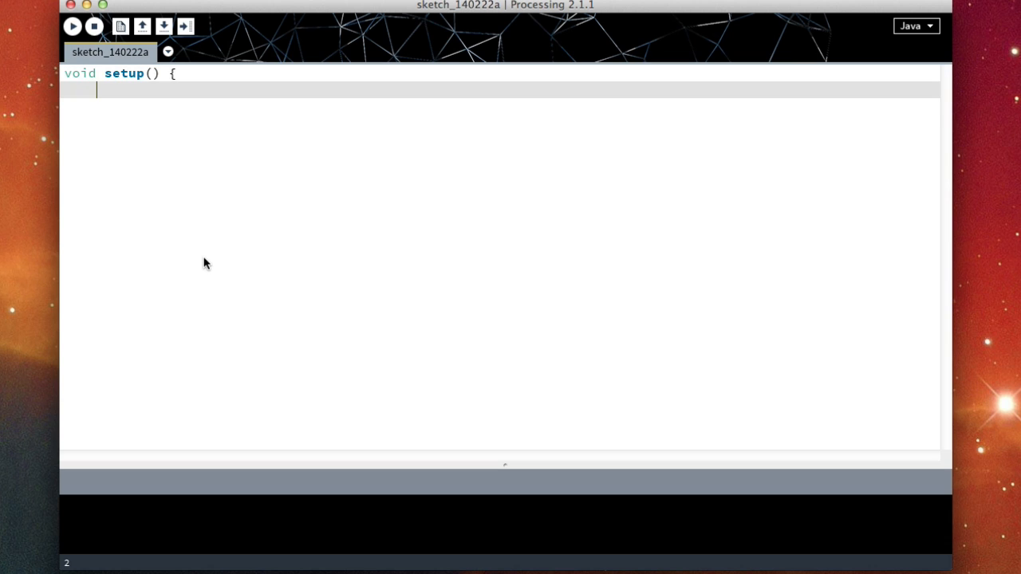
pyautogui.write('}')
pyautogui.write('void draw() {')
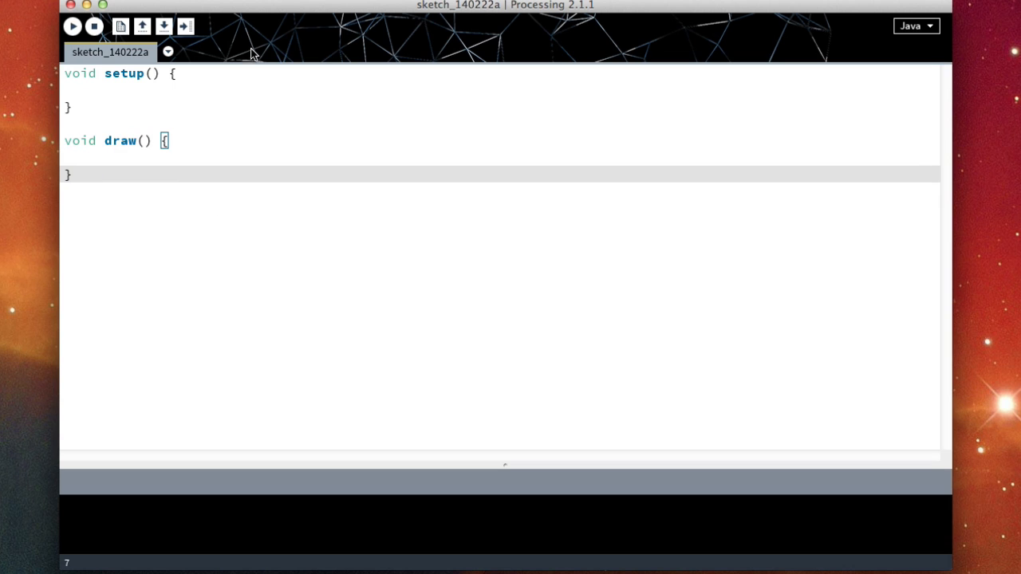
pyautogui.doubleClick(124, 74)
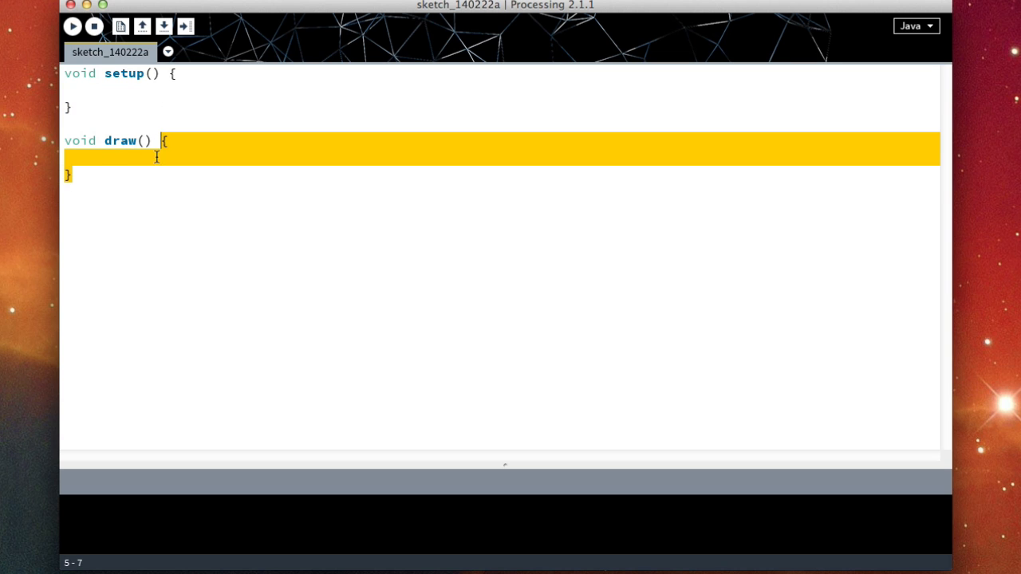
pyautogui.click(140, 157)
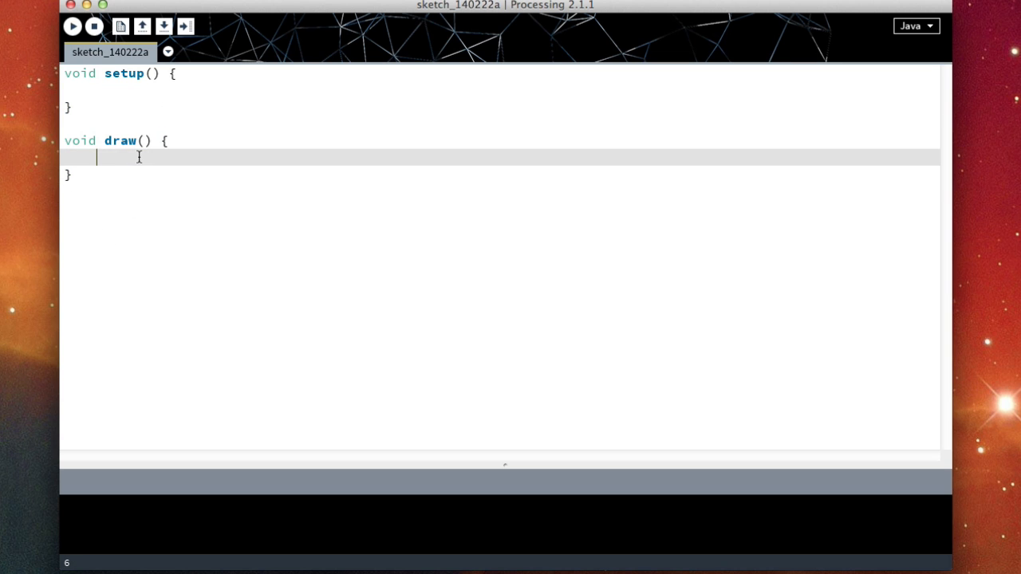
pyautogui.moveTo(91, 128)
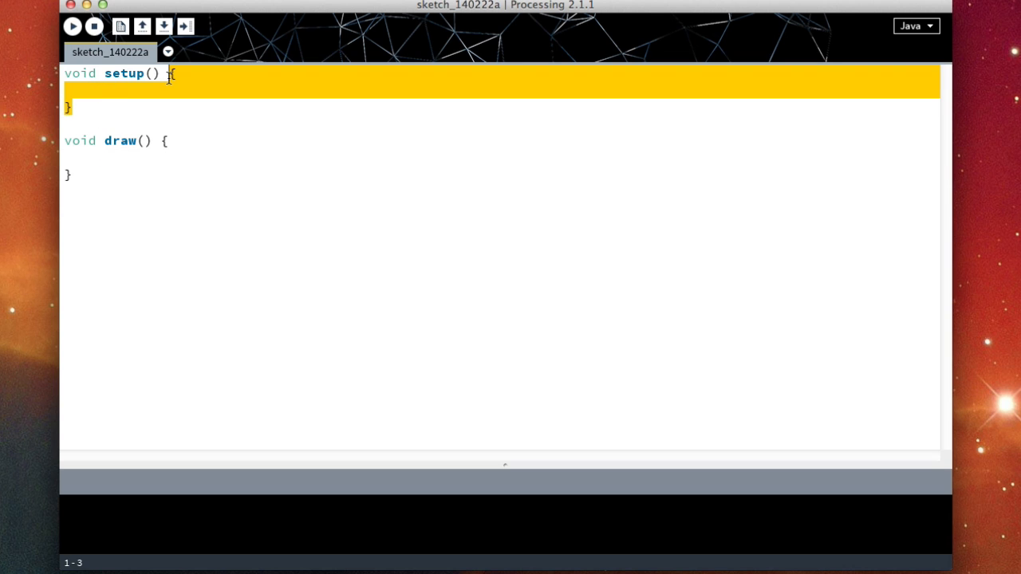
pyautogui.click(70, 107)
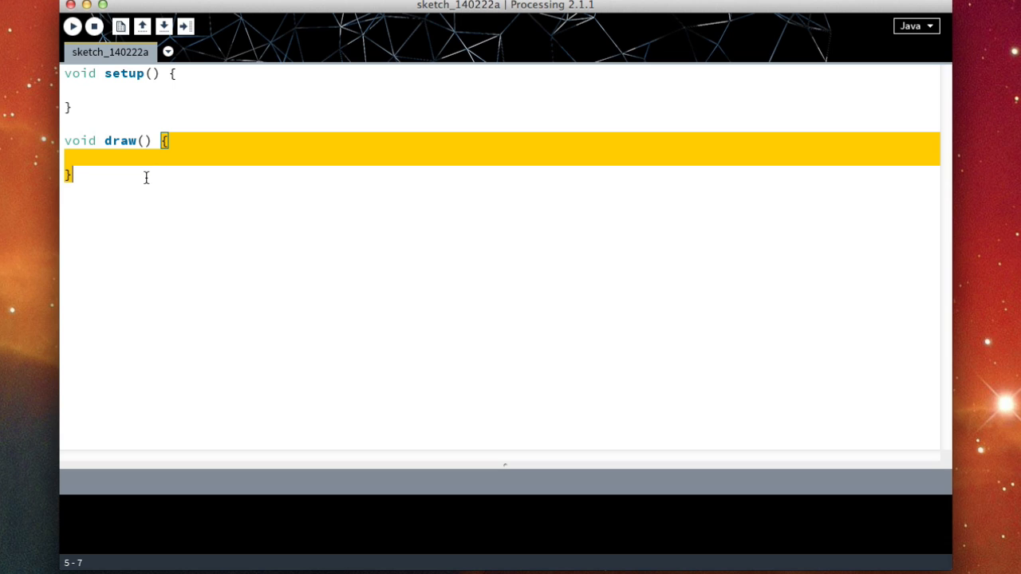
pyautogui.moveTo(133, 185)
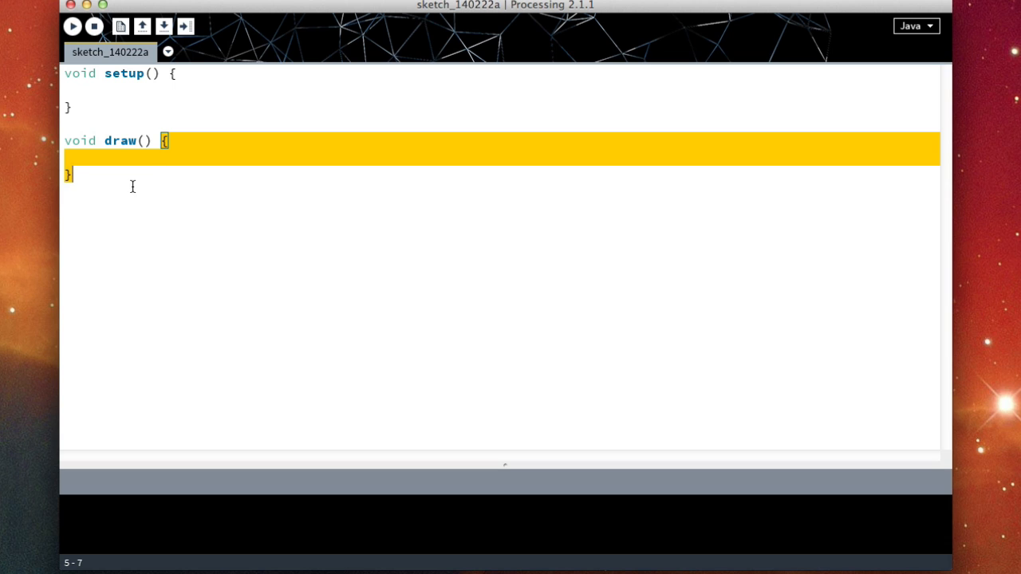
pyautogui.click(168, 90)
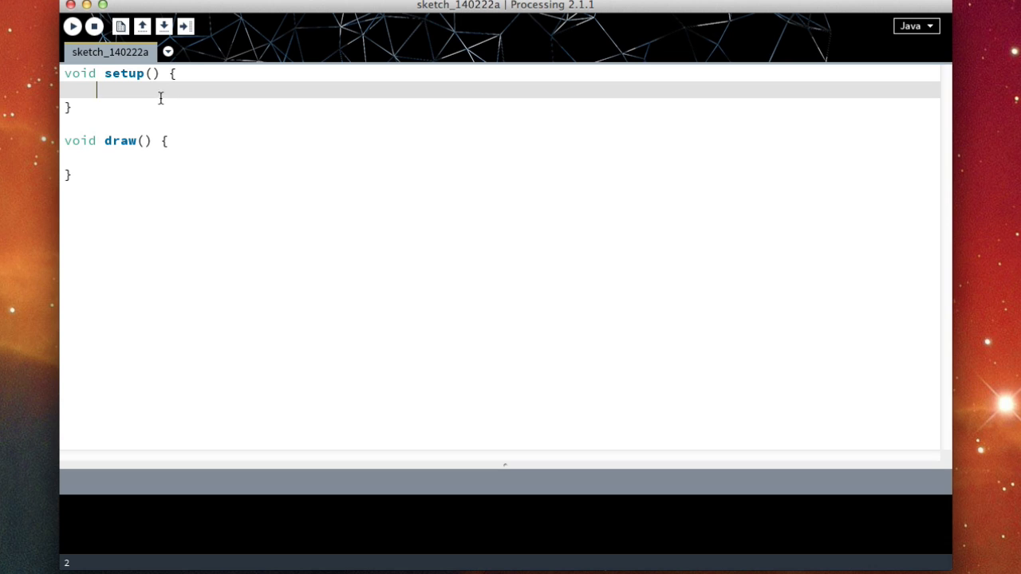
pyautogui.moveTo(173, 74)
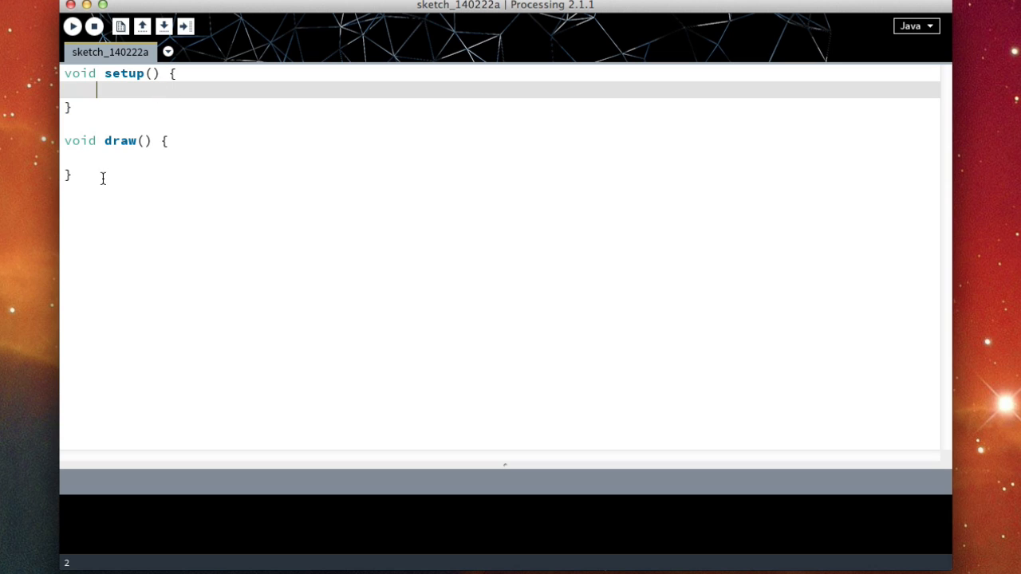
pyautogui.moveTo(121, 79)
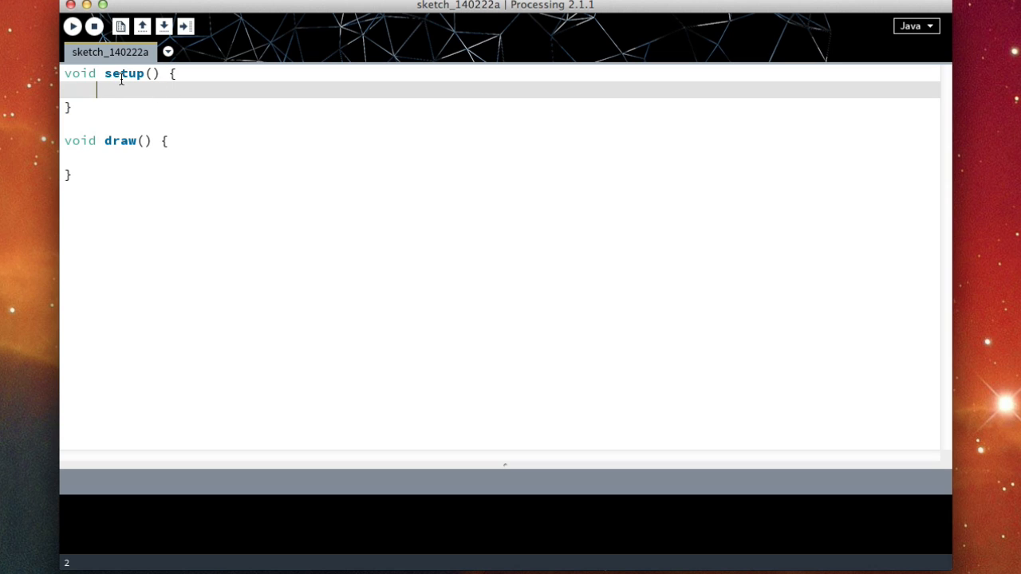
pyautogui.moveTo(115, 129)
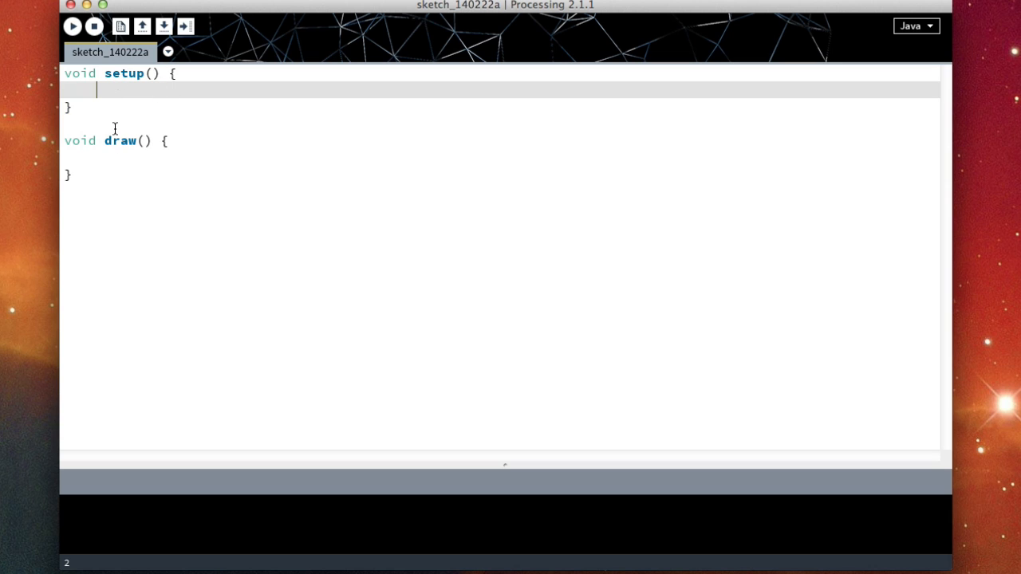
pyautogui.doubleClick(119, 142)
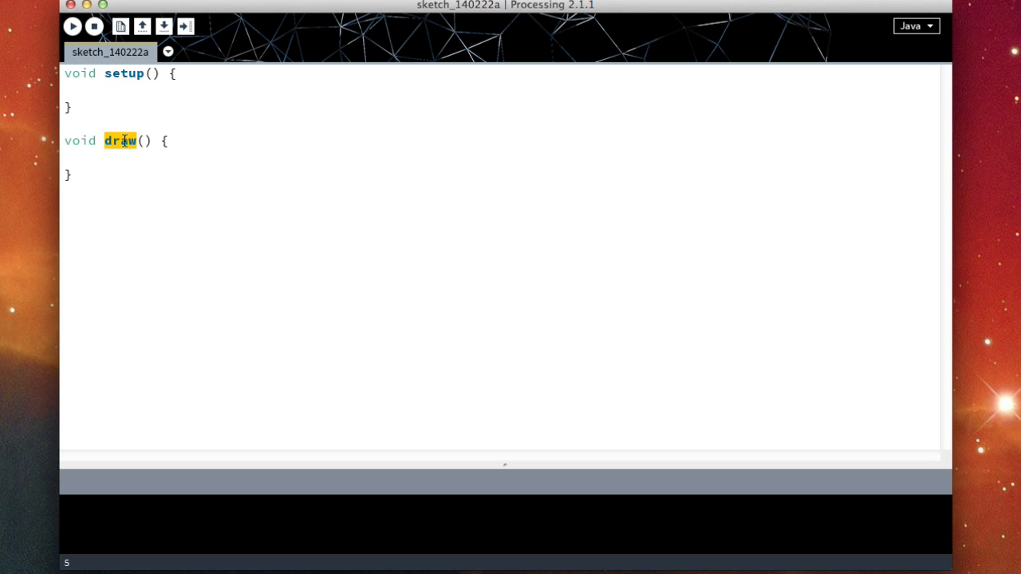
pyautogui.moveTo(162, 141)
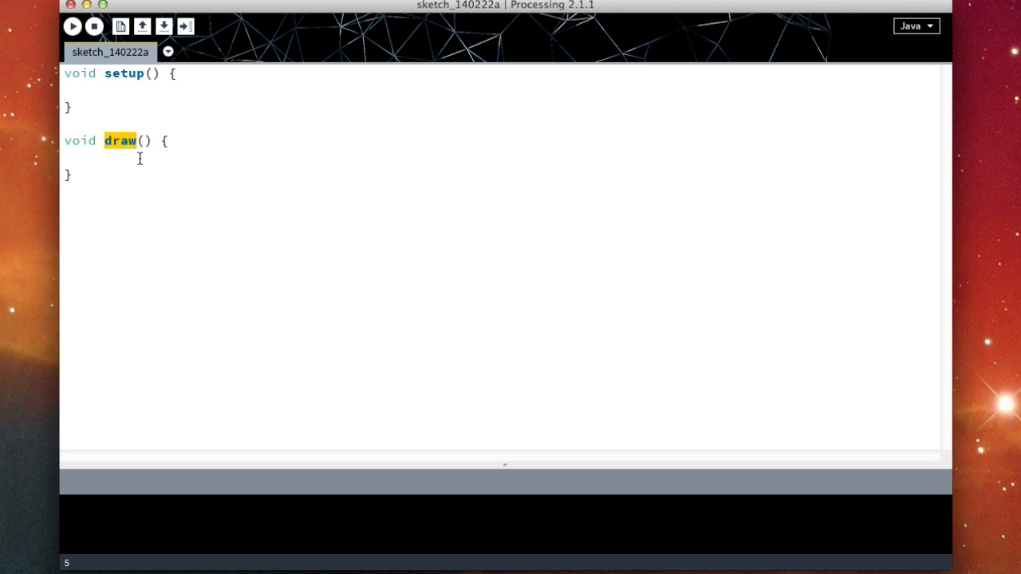
pyautogui.click(136, 159)
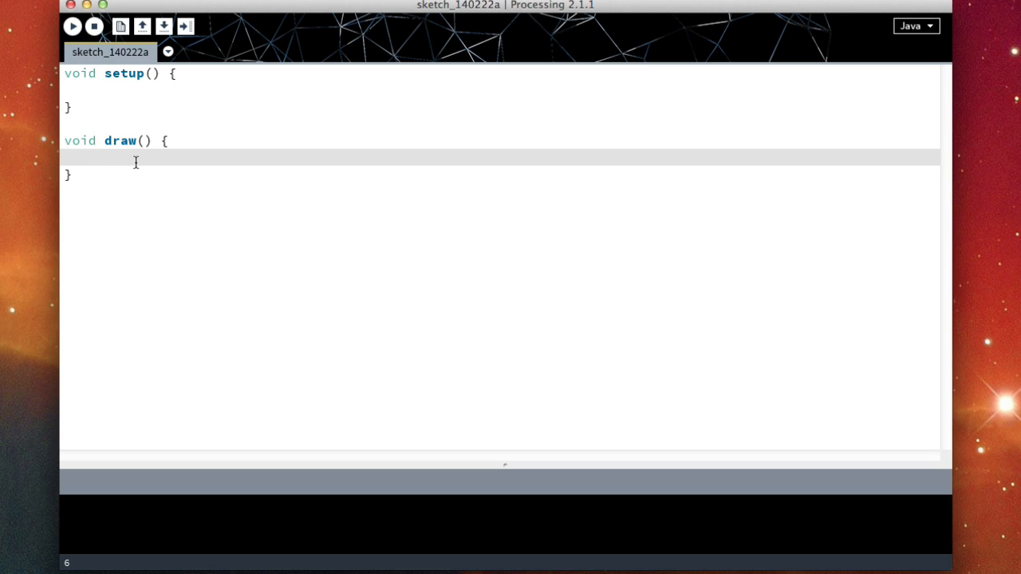